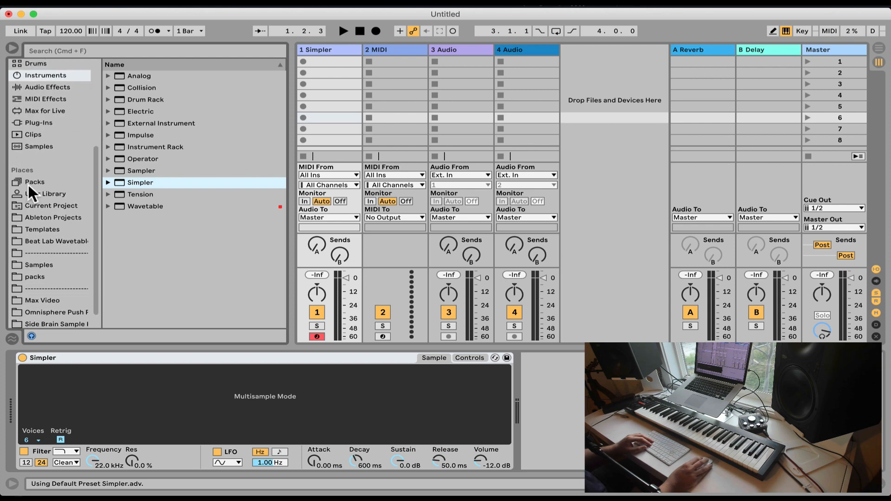
Browse Packs and expand Beat Tools down to the Music Loops guitar samples.
{"action": "left_click", "coordinate": [34, 182]}
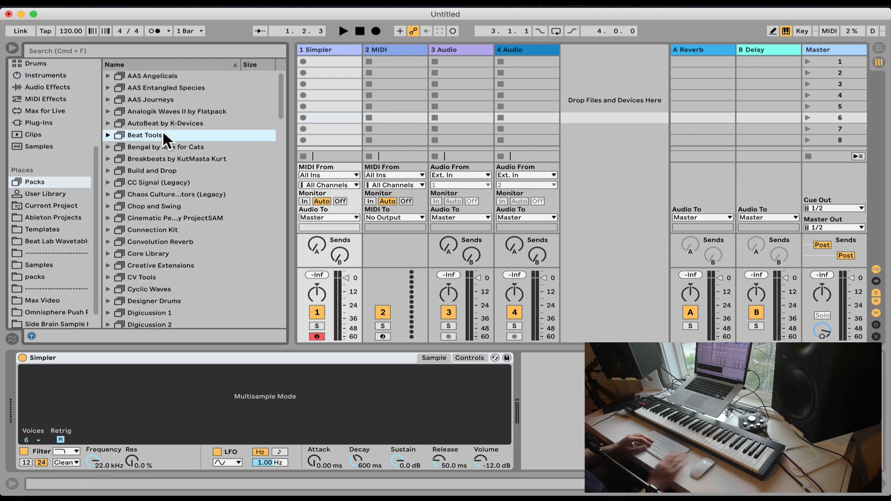
{"action": "left_click", "coordinate": [107, 135]}
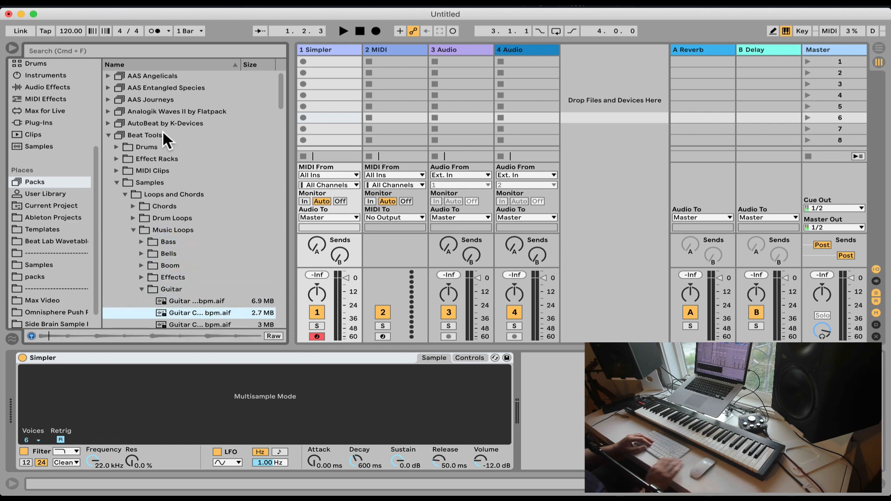
Load Guitar Chime Melody Emin 89 bpm into Simpler and switch it to 1-Shot mode.
{"action": "double_click", "coordinate": [200, 313]}
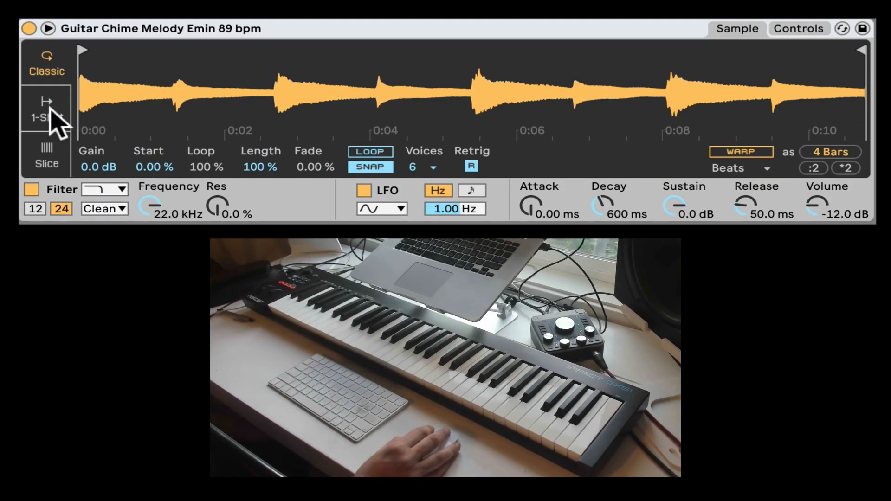
{"action": "left_click", "coordinate": [46, 108]}
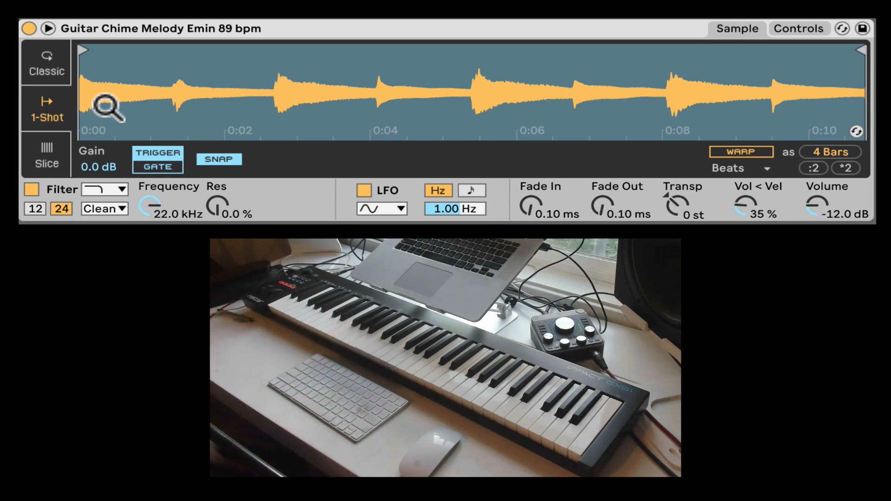
{"action": "left_click", "coordinate": [47, 63]}
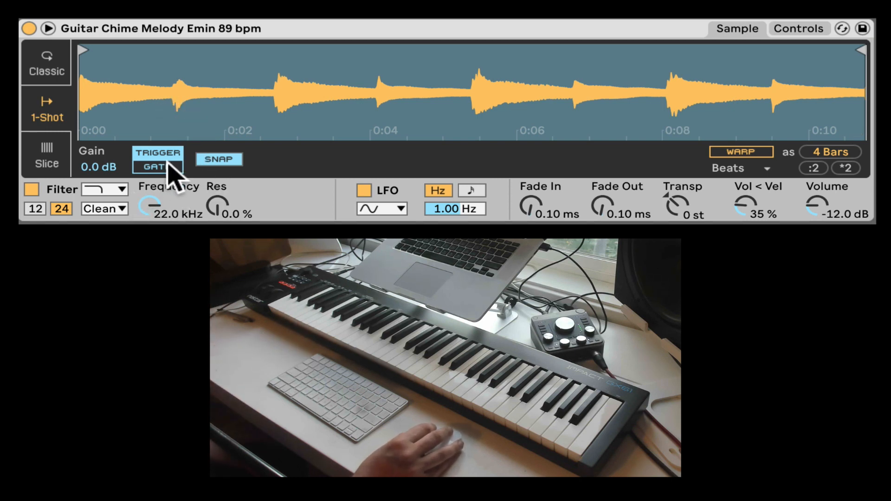
{"action": "left_click", "coordinate": [157, 166]}
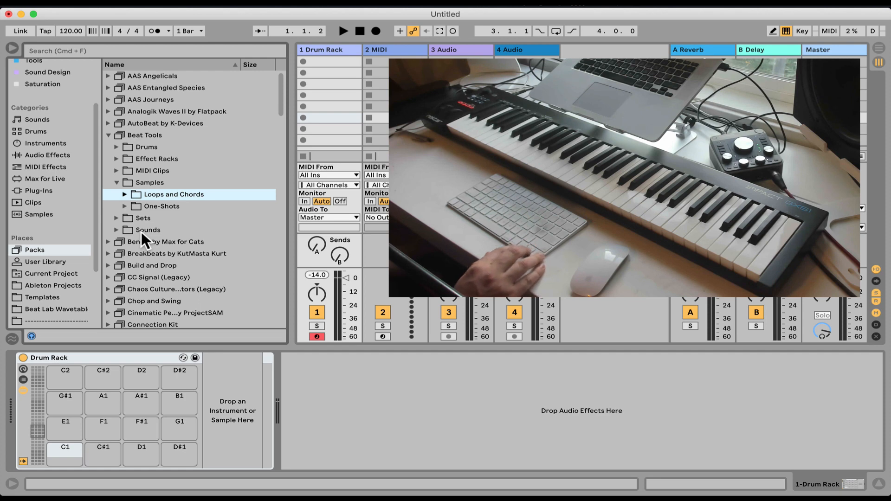
Expand Beat Tools One-Shots > Drums > Bongo to reveal Perc Bongo K2L.aif.
{"action": "left_click", "coordinate": [124, 206]}
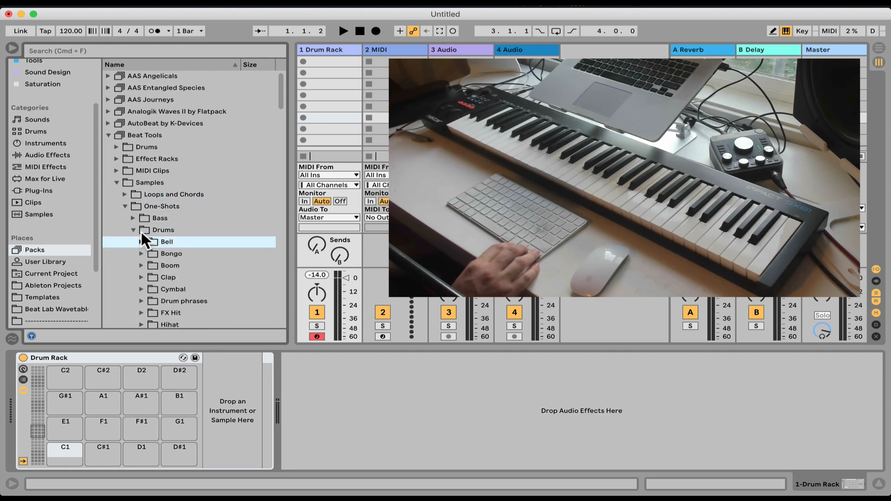
{"action": "left_click", "coordinate": [142, 253]}
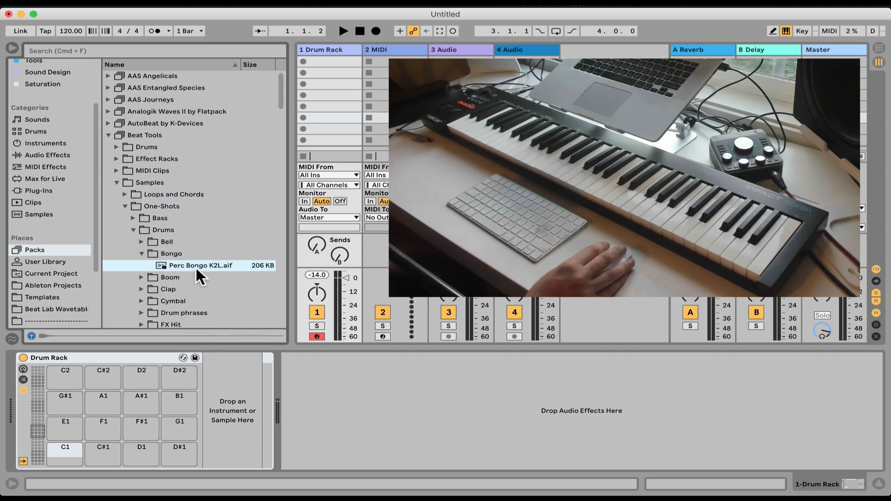